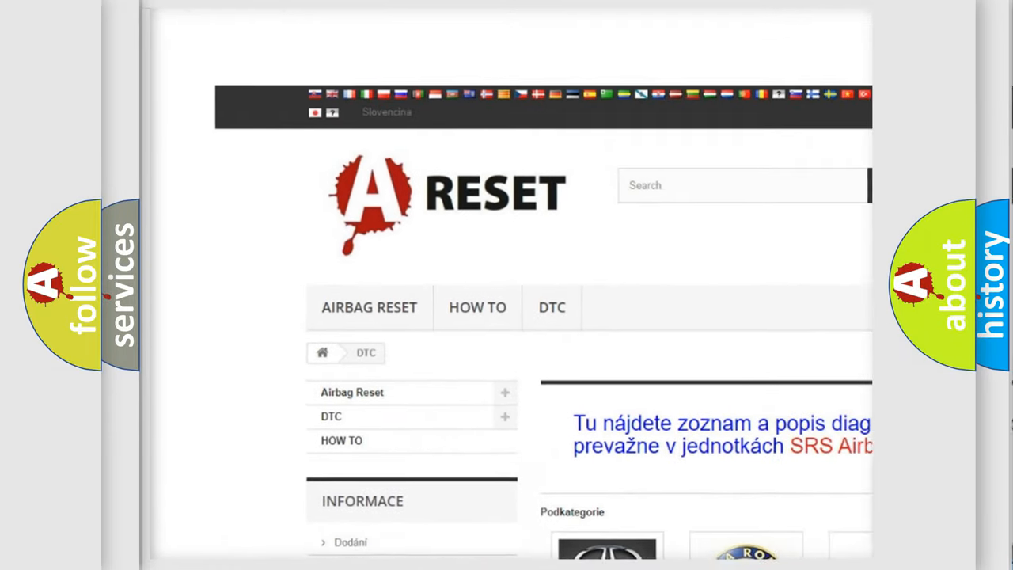
Step: Open the DODGE DTC category from the car-make grid and browse its trouble code list
scroll(down, 3)
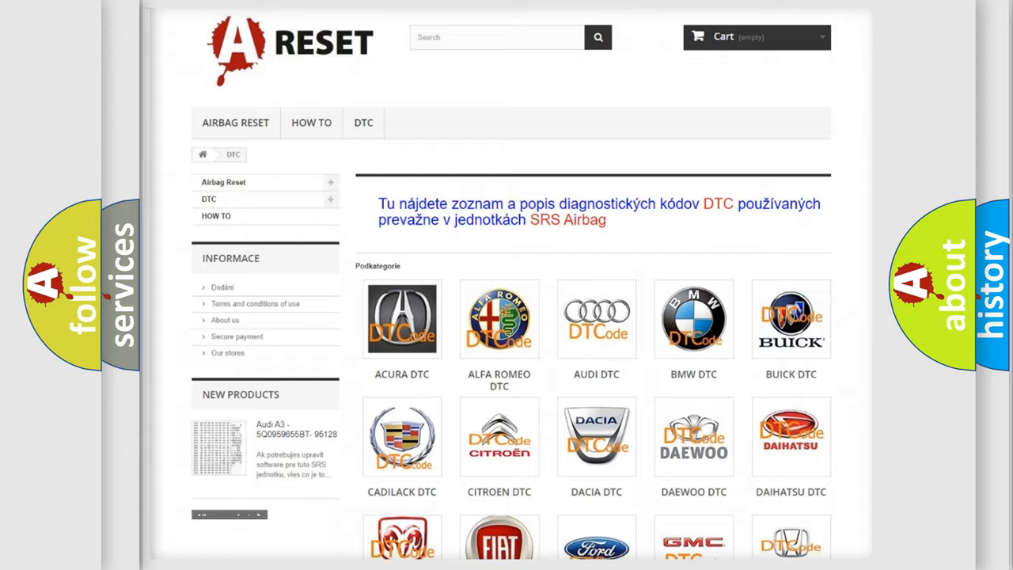
scroll(down, 3)
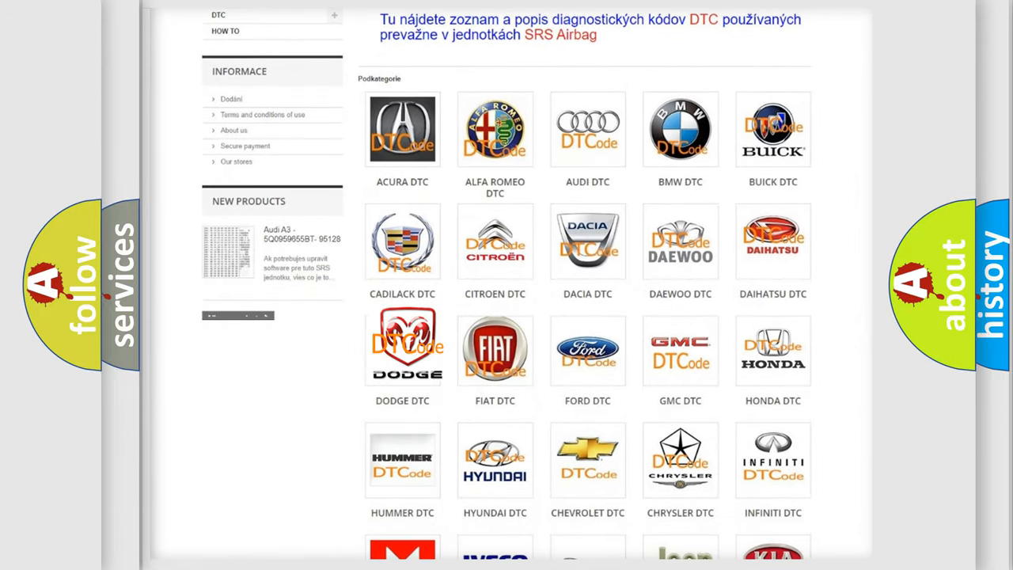
click(402, 344)
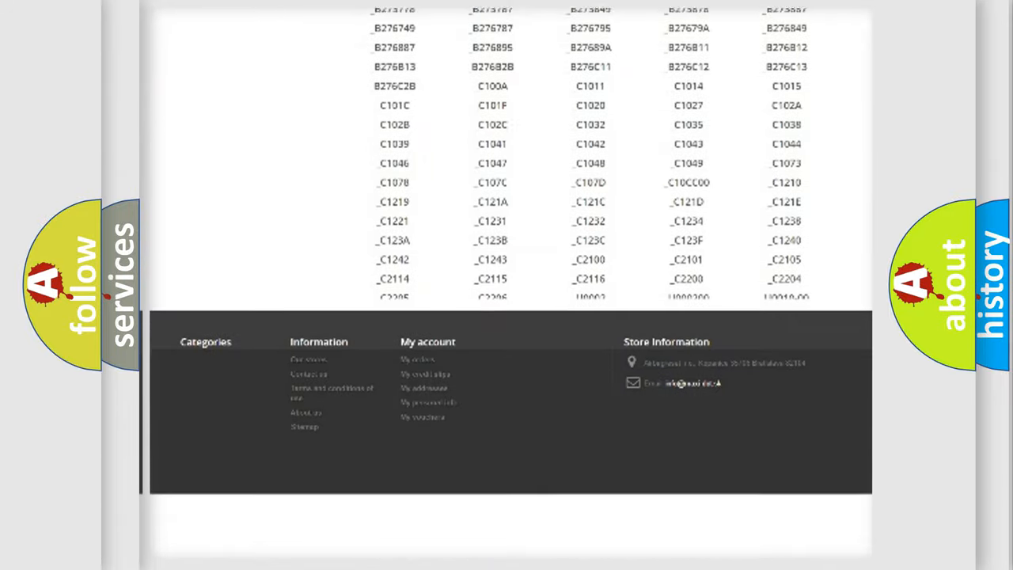
scroll(down, 3)
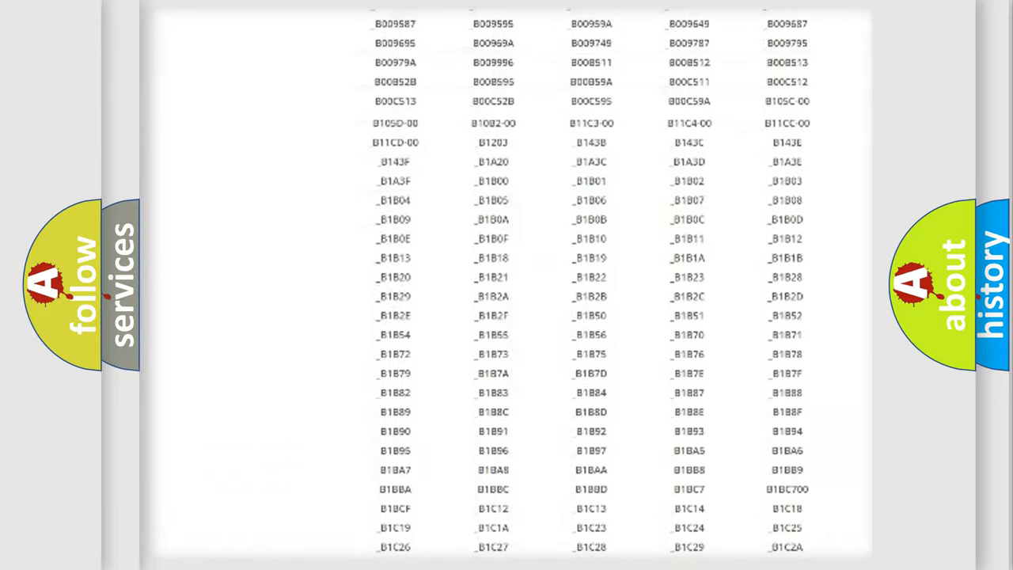
scroll(up, 3)
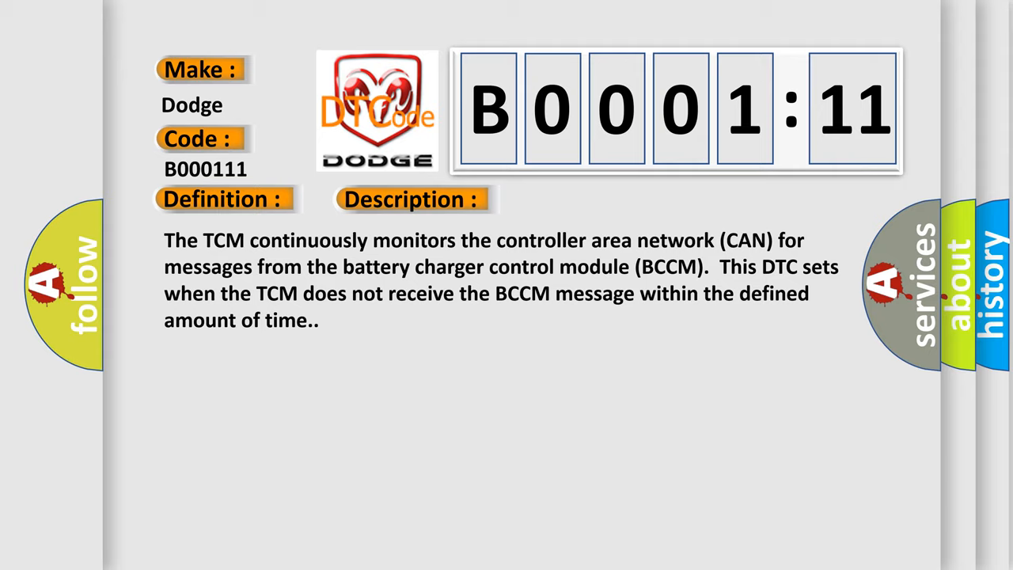
Step: Reveal the B000111 Cause section: communication error and circuit short to ground
click(581, 199)
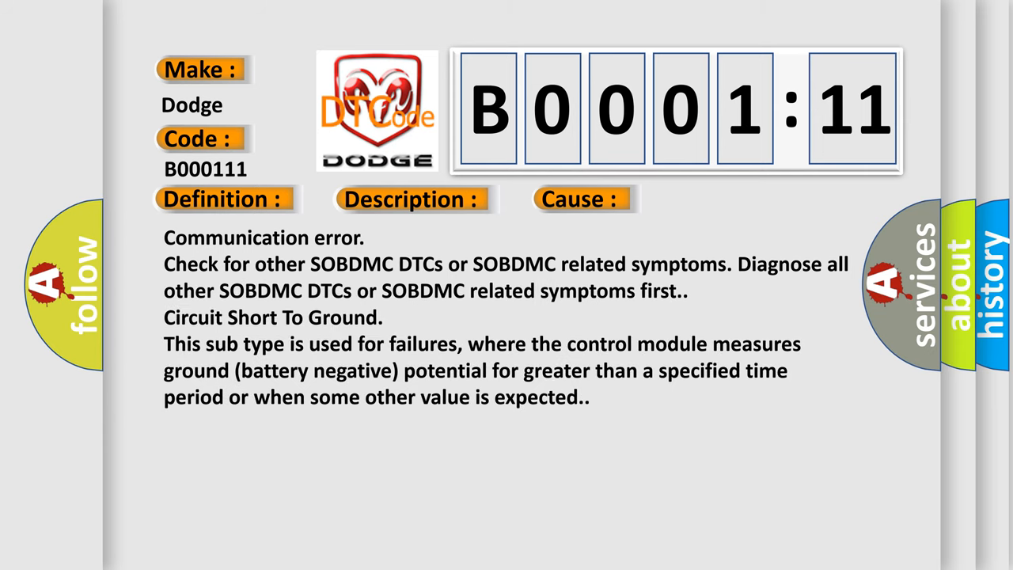